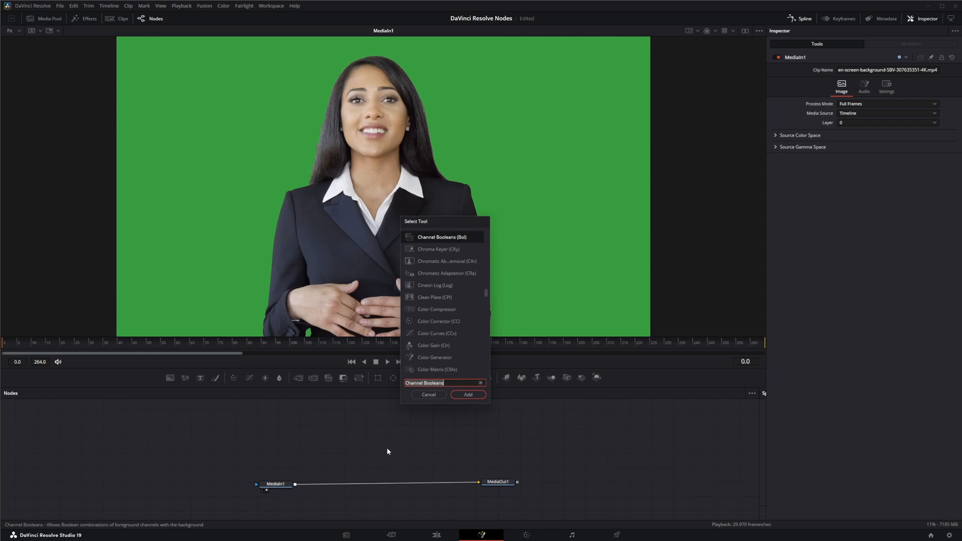
Add a Delta Keyer node to the flow and feed the MediaIn1 clip into it
type("del")
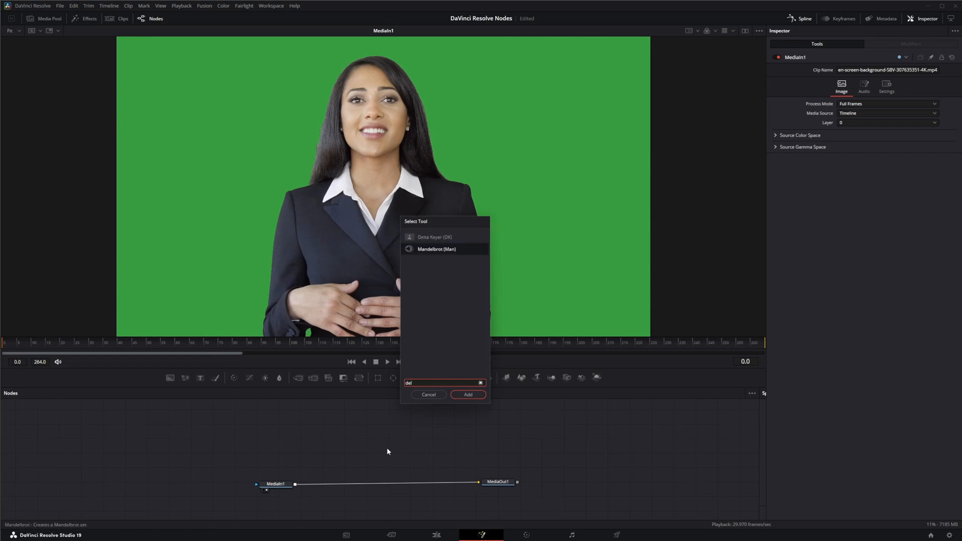
left_click(434, 237)
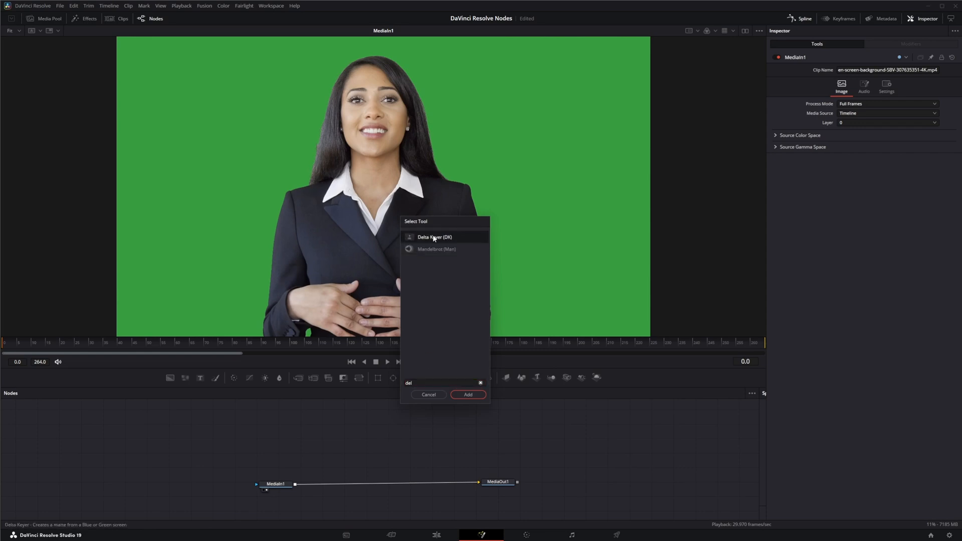
left_click(469, 395)
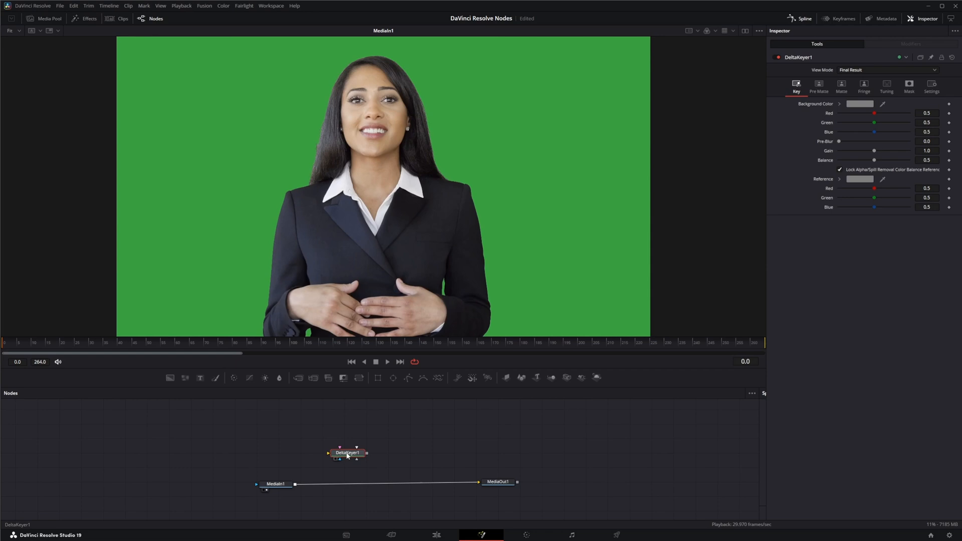
left_click_drag(296, 483, 329, 453)
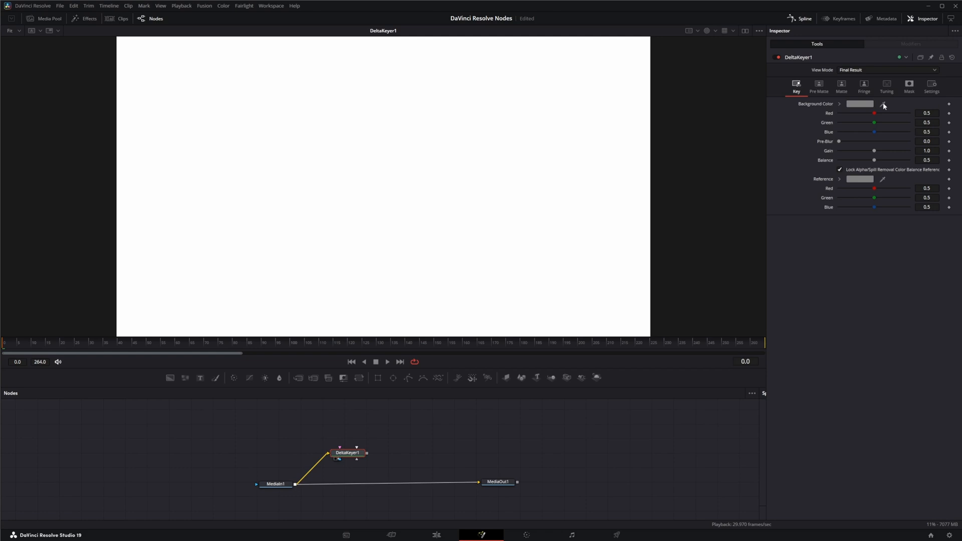
Eyedrop the green screen as the Background Color so it keys to transparent
left_click(883, 103)
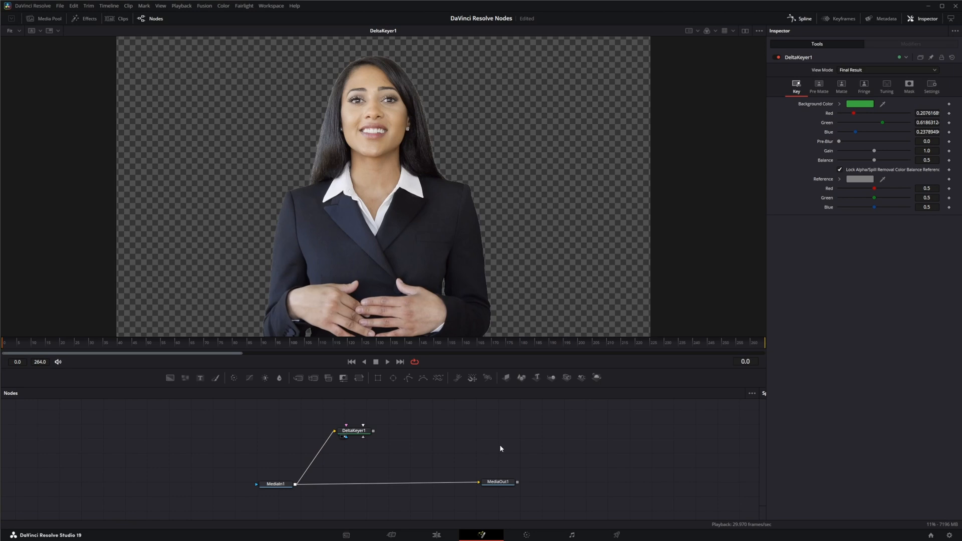
type("erod")
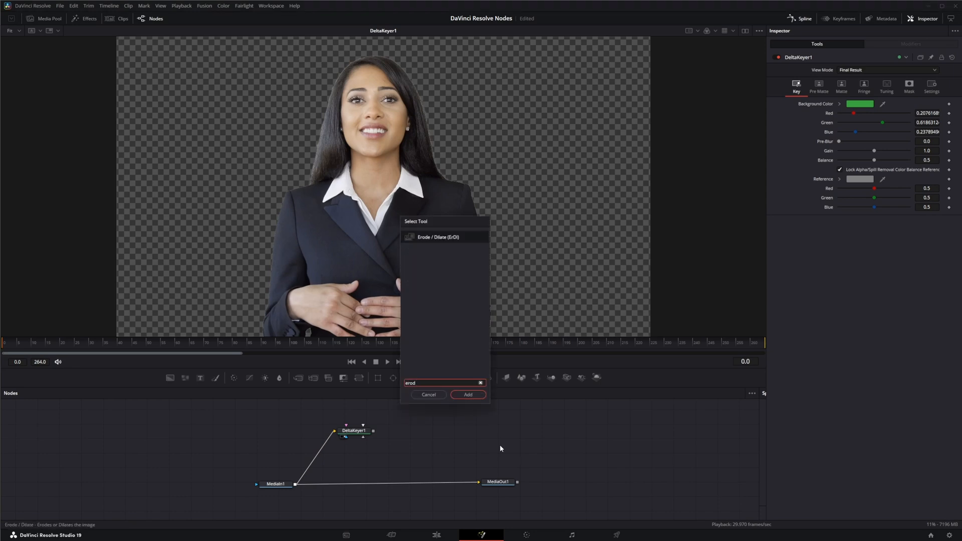
Add an Erode/Dilate node, place it under the Delta Keyer and connect the clip into it
left_click(468, 395)
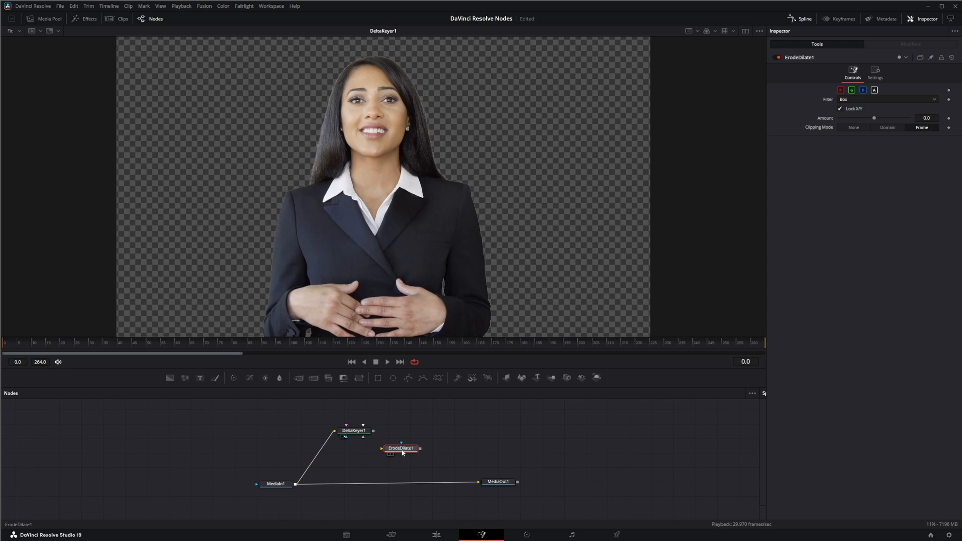
left_click_drag(401, 448, 360, 457)
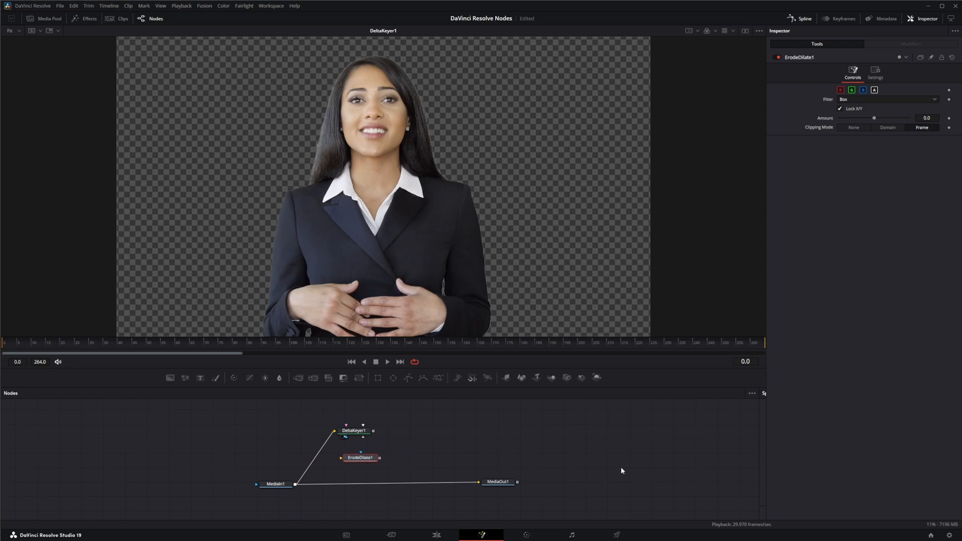
mouse_move(594, 453)
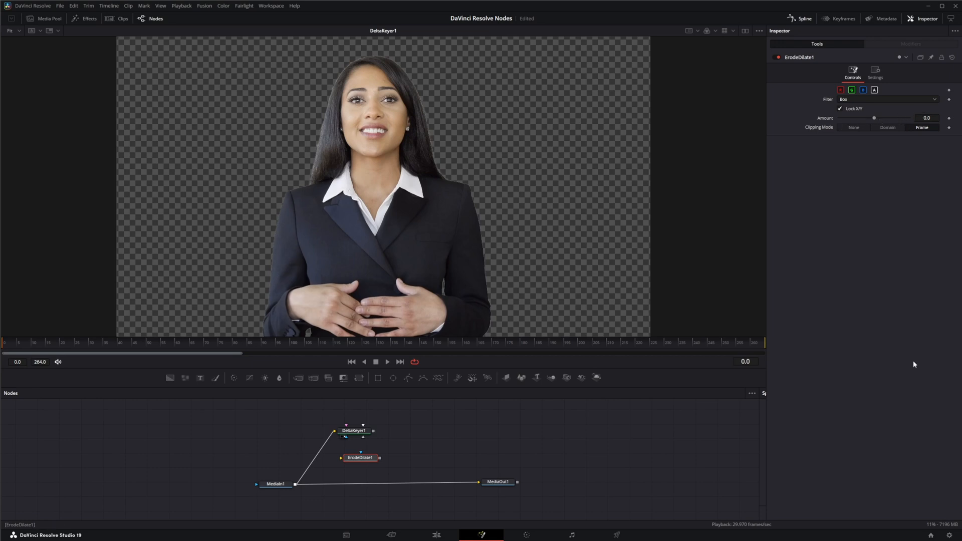
left_click_drag(360, 458, 370, 459)
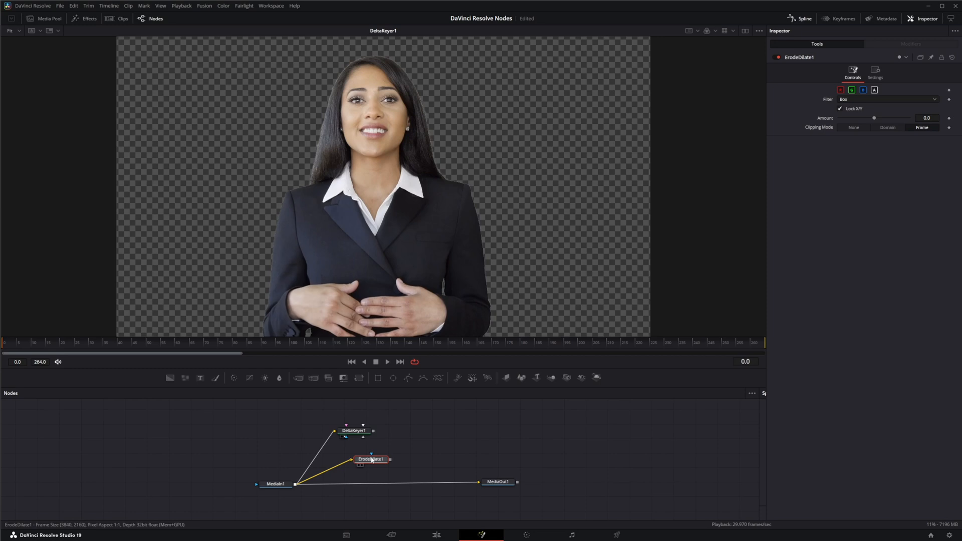
View ErodeDilate1, drag Amount negative and positive to shrink and grow the image, then reset to 0
left_click(371, 459)
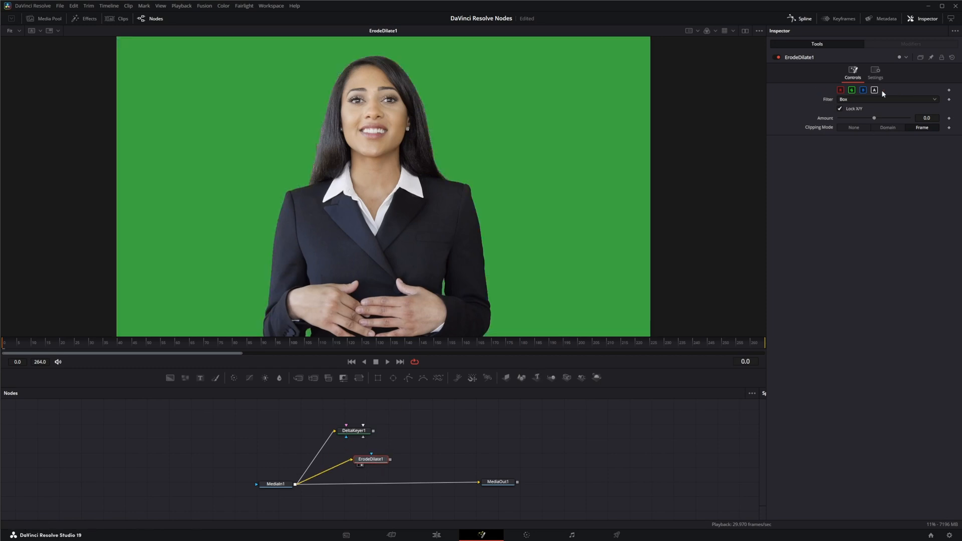
left_click(853, 90)
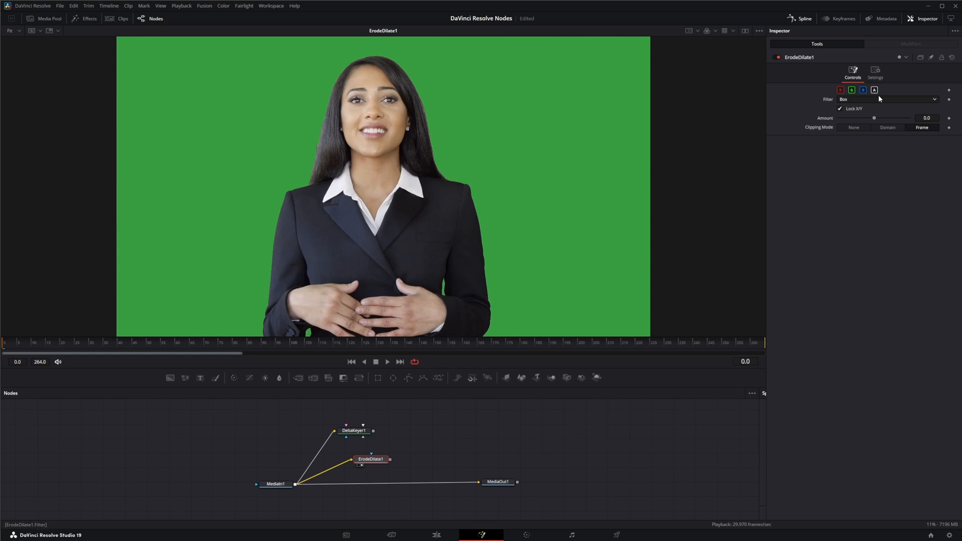
left_click_drag(875, 119, 850, 118)
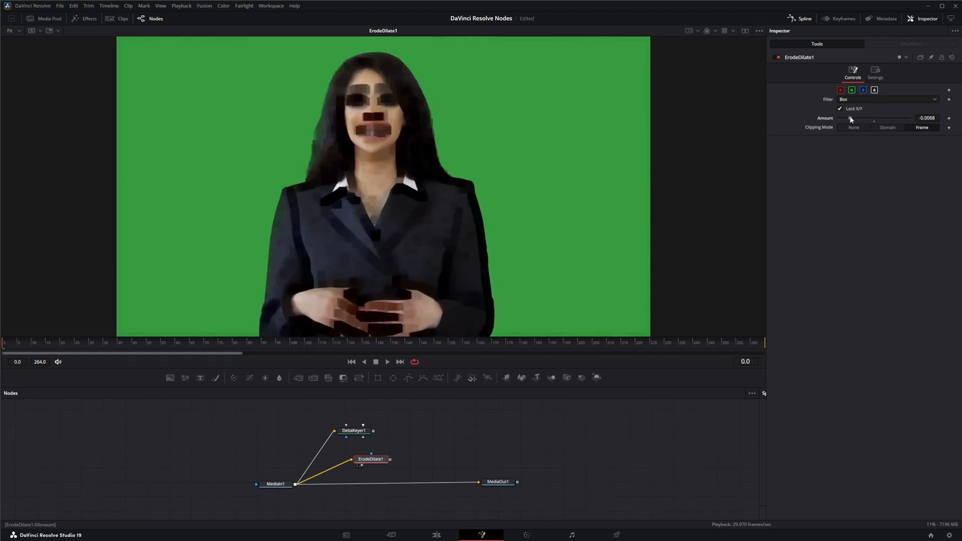
left_click_drag(850, 120, 910, 119)
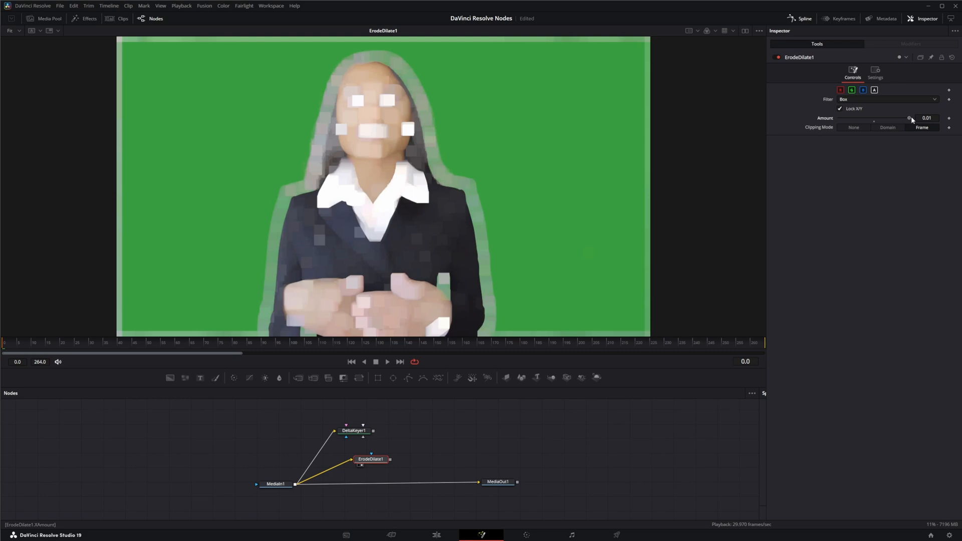
left_click_drag(909, 121, 880, 122)
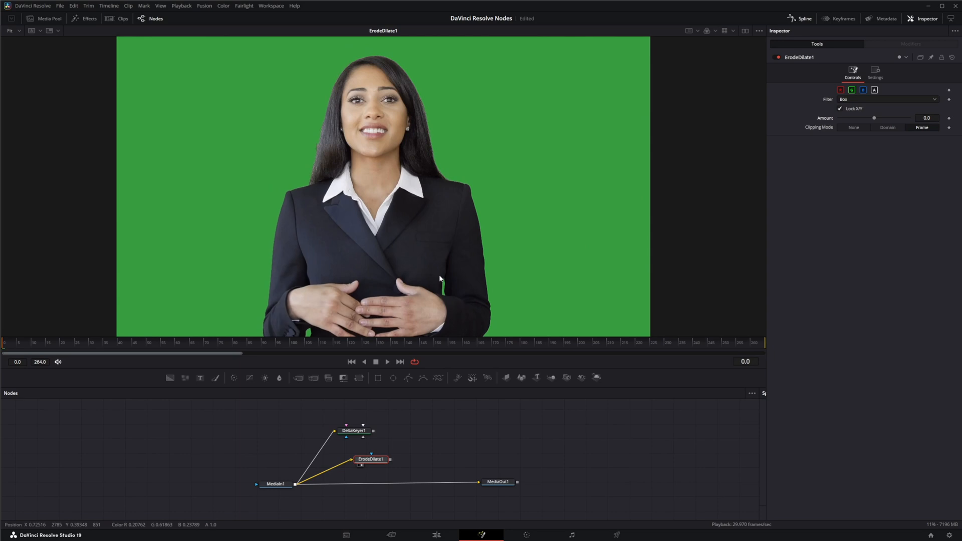
Switch off the red and green channels so the effect leaves them untouched
left_click(840, 90)
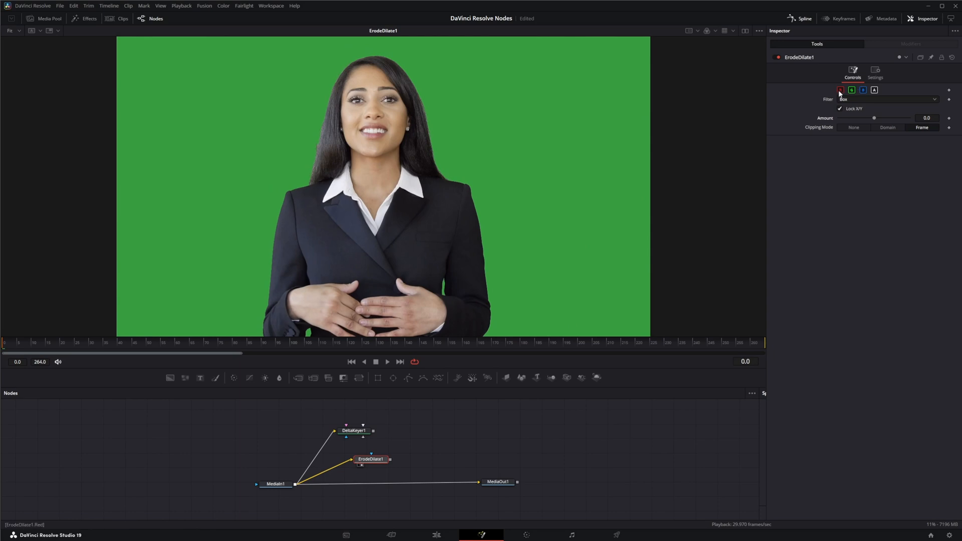
left_click(874, 89)
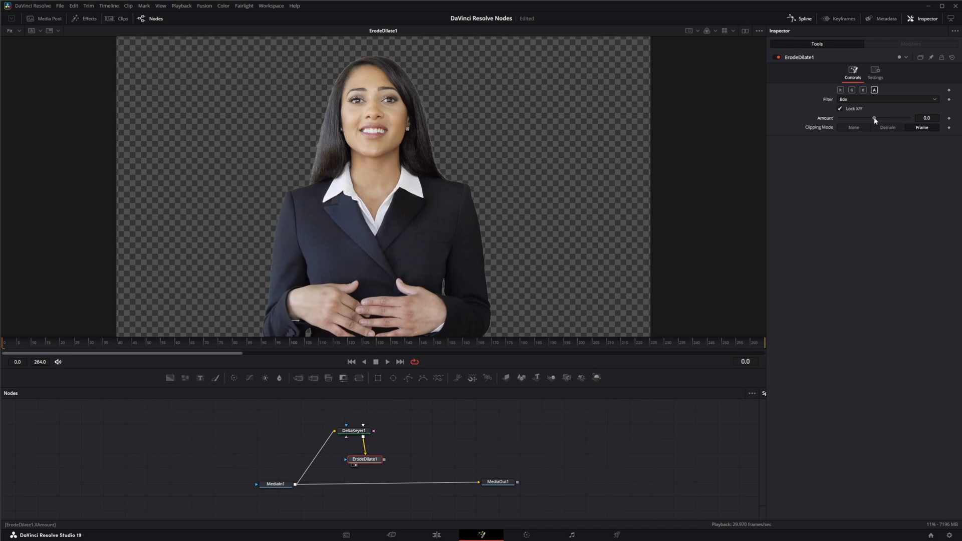
Drag Amount slightly negative to contract the woman's alpha edge along her jacket, then back to 0.0
left_click_drag(874, 118, 869, 118)
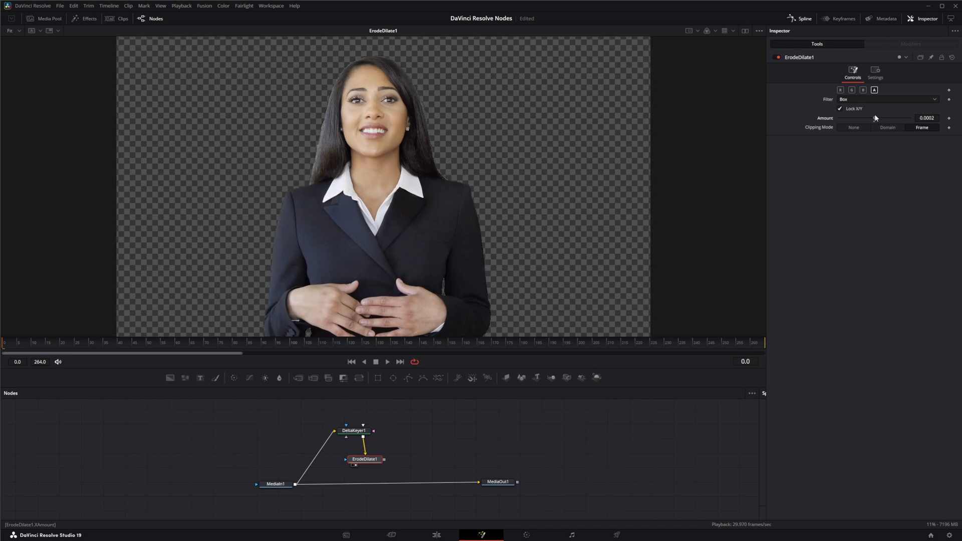
left_click_drag(874, 119, 867, 118)
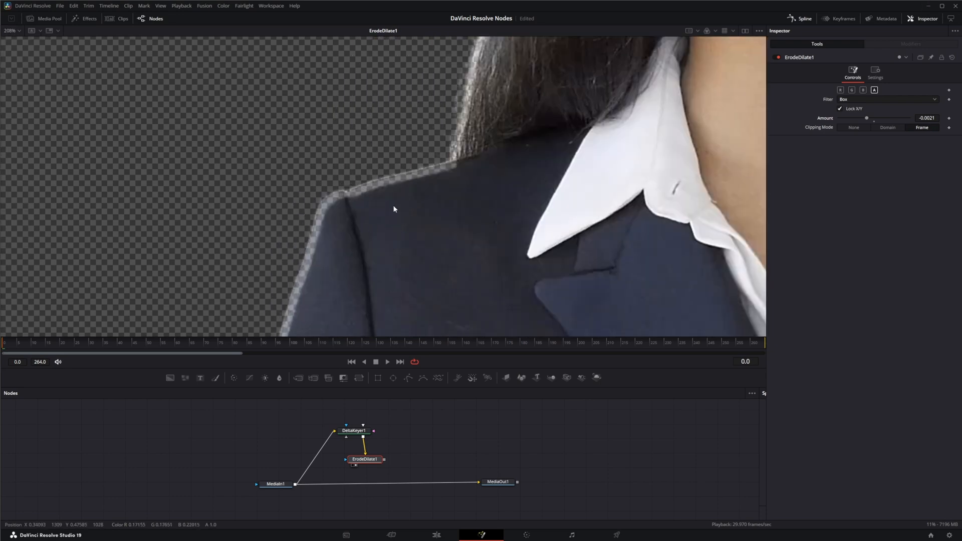
left_click_drag(867, 119, 860, 118)
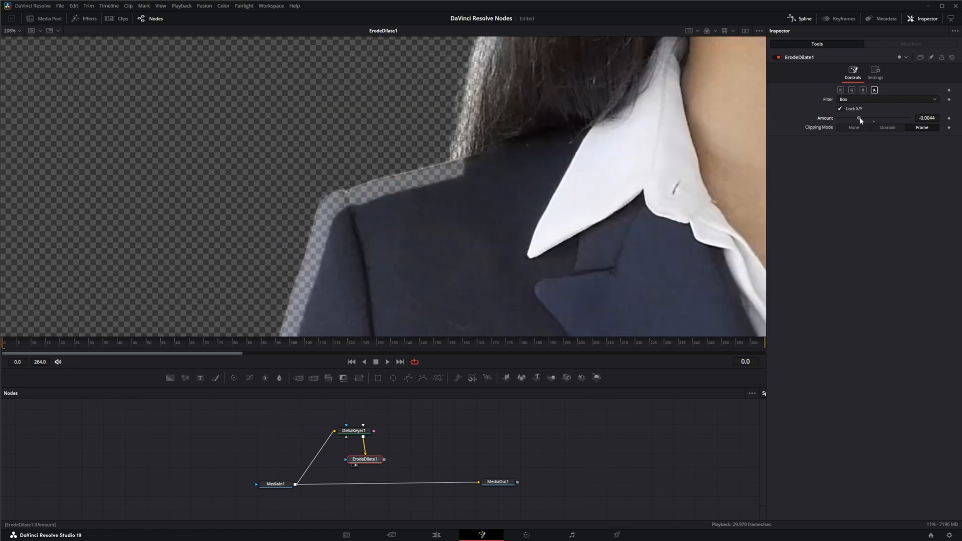
left_click_drag(860, 118, 869, 118)
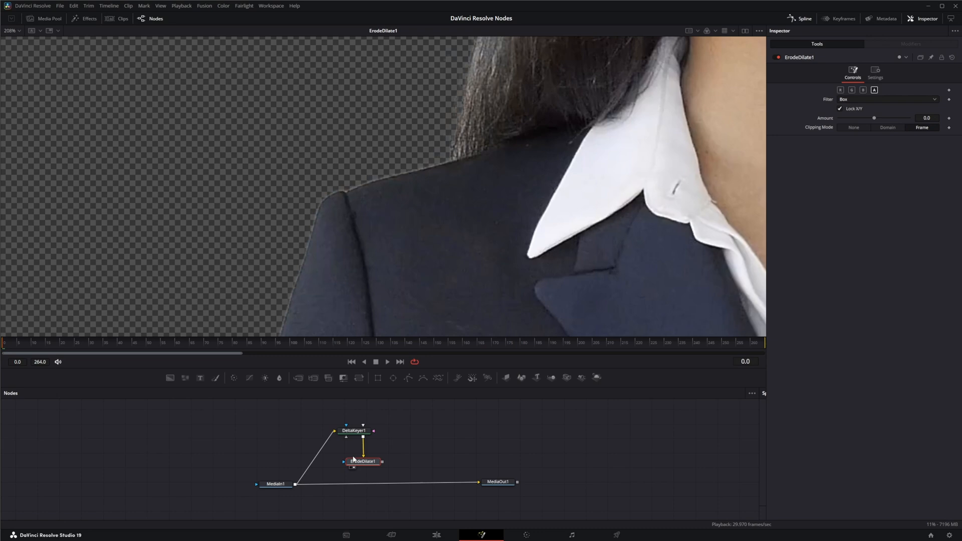
In DeltaKeyer1's Matte settings nudge its Erode/Dilate slightly negative, then reselect ErodeDilate1
left_click(352, 430)
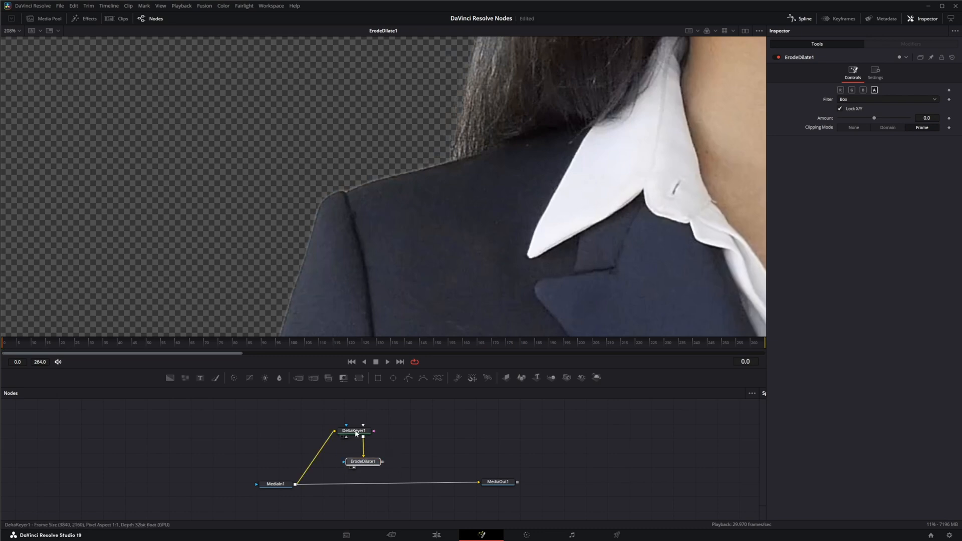
left_click(354, 430)
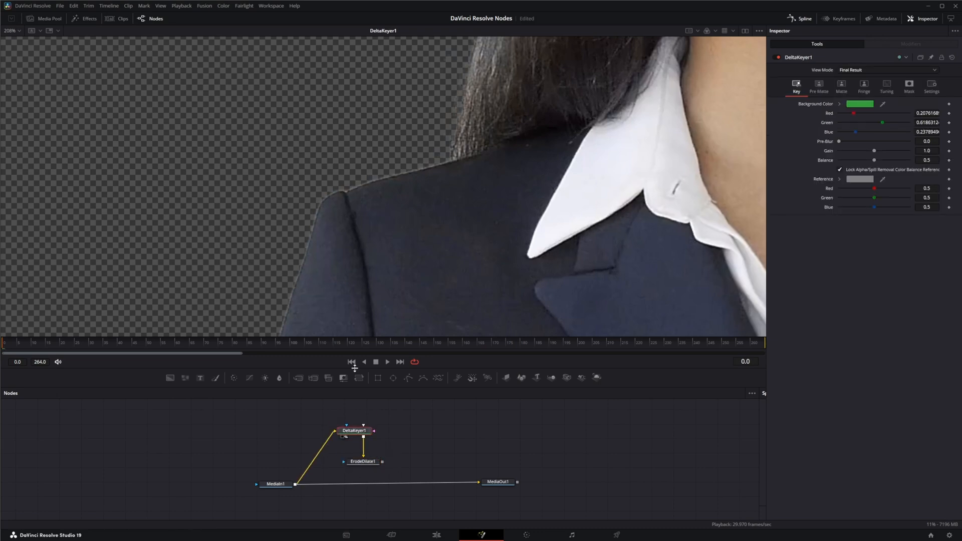
left_click(842, 86)
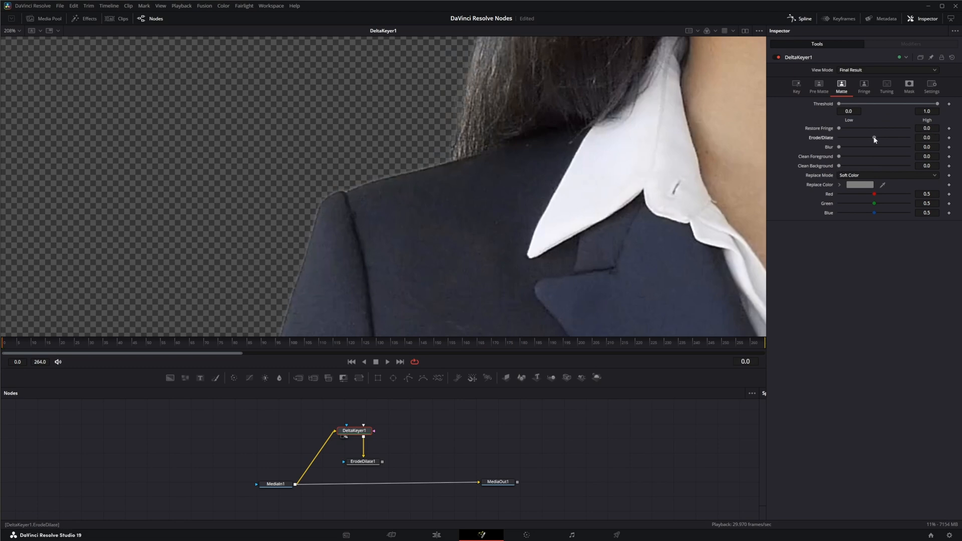
left_click_drag(876, 137, 874, 137)
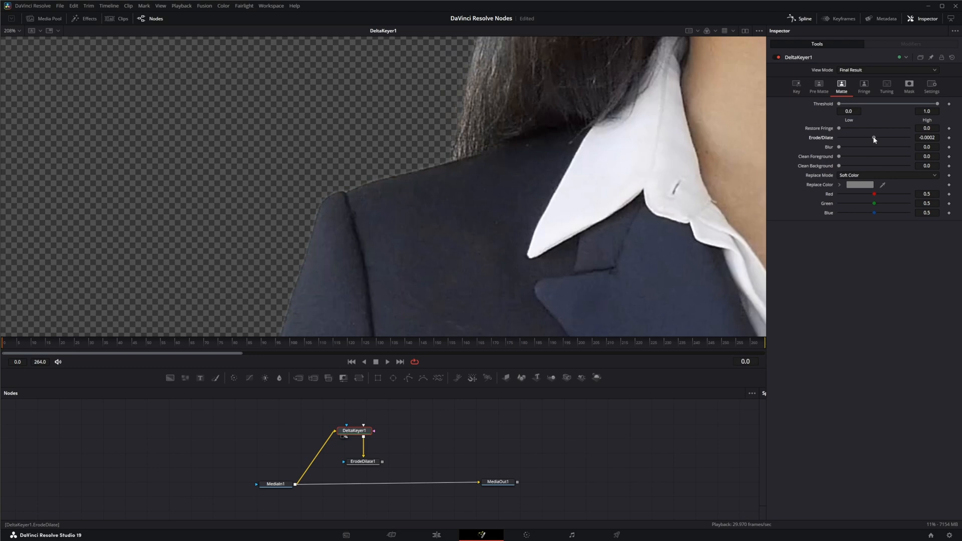
left_click(362, 461)
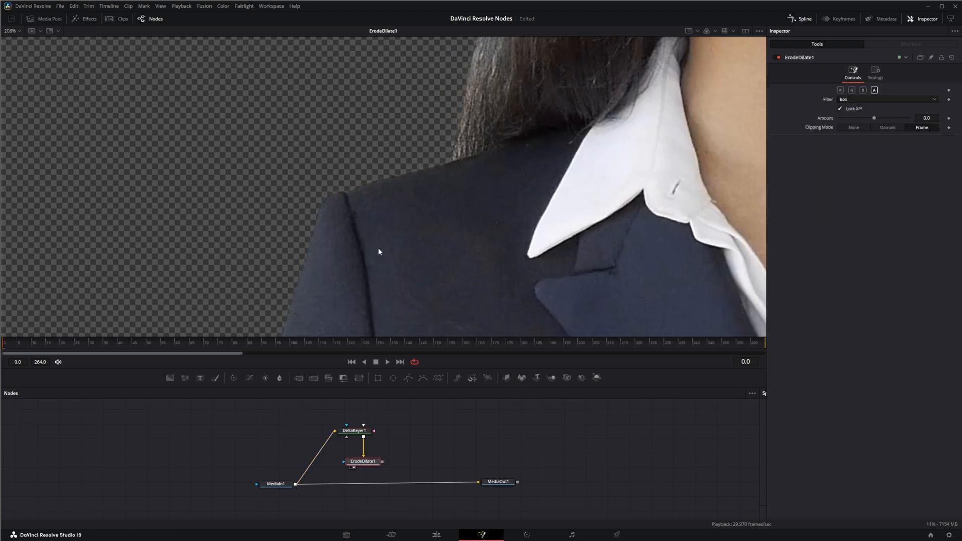
Drag Amount negative then positive to compare contracting and expanding the jacket edge, ending at 0.0
left_click_drag(875, 118, 865, 118)
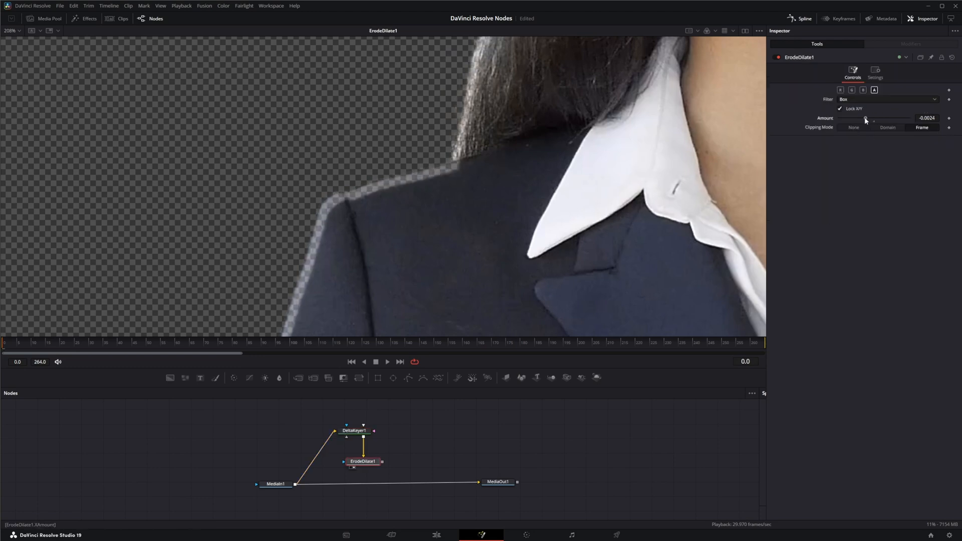
left_click_drag(865, 121, 874, 119)
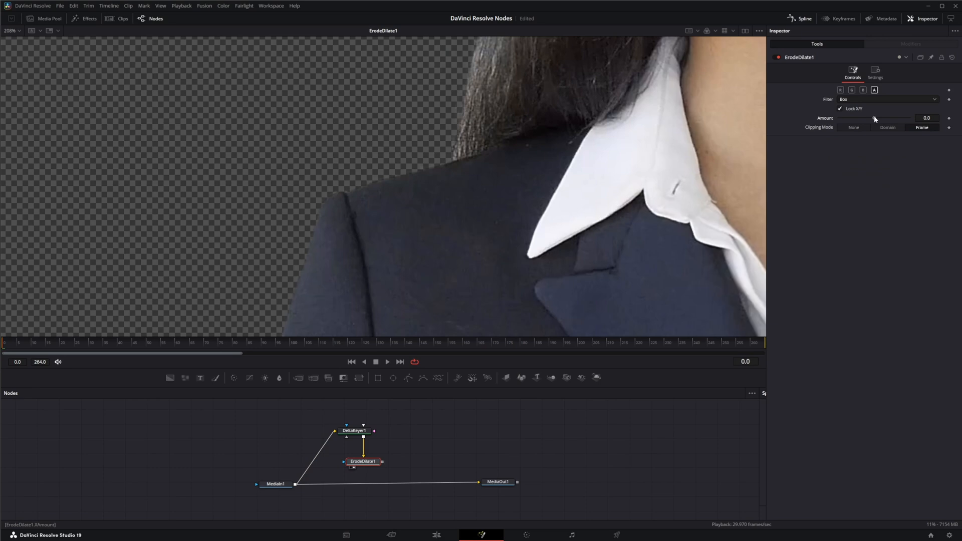
left_click_drag(874, 119, 874, 118)
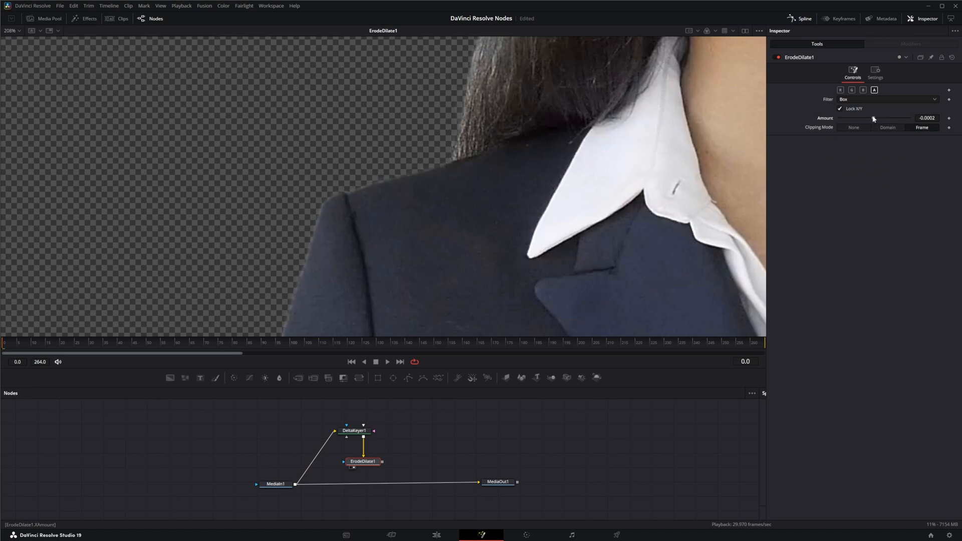
left_click_drag(865, 119, 882, 120)
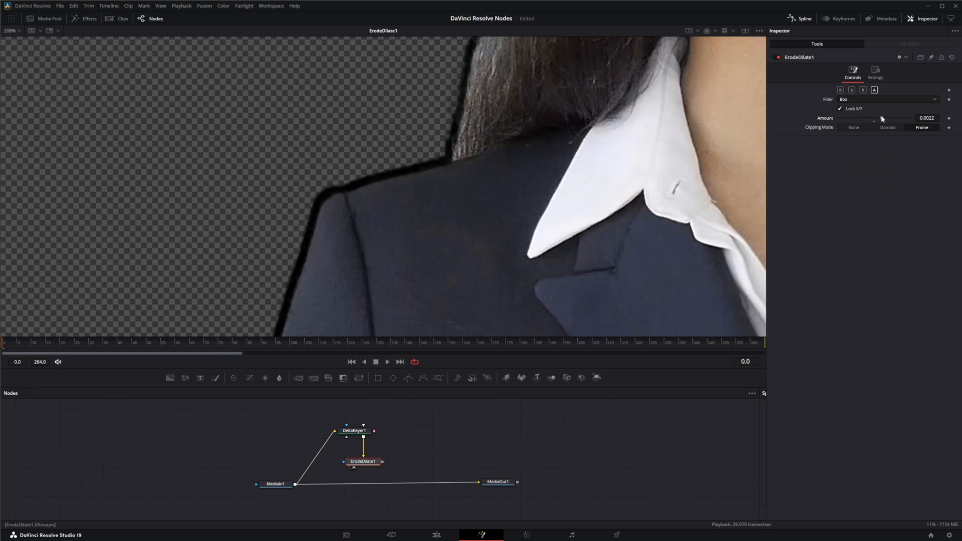
left_click_drag(883, 118, 871, 119)
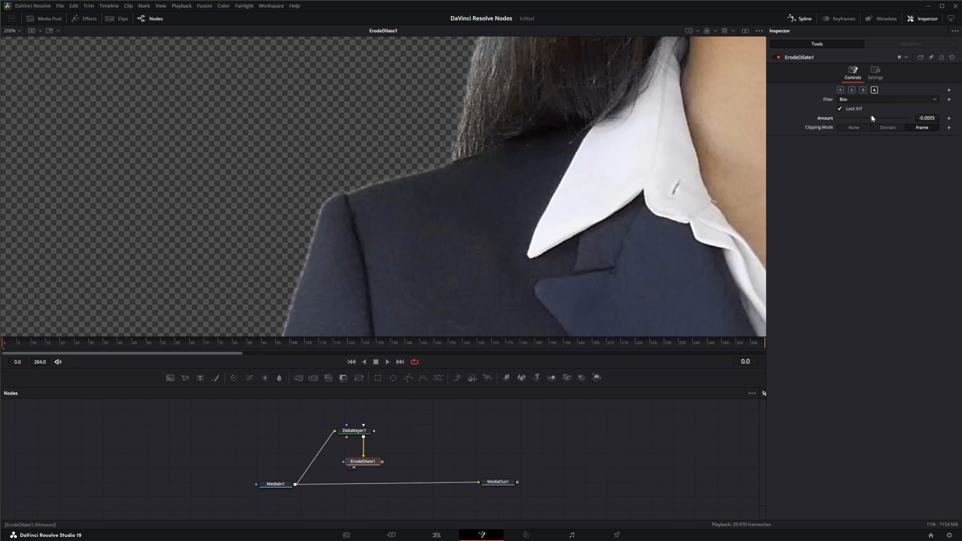
left_click_drag(872, 118, 875, 118)
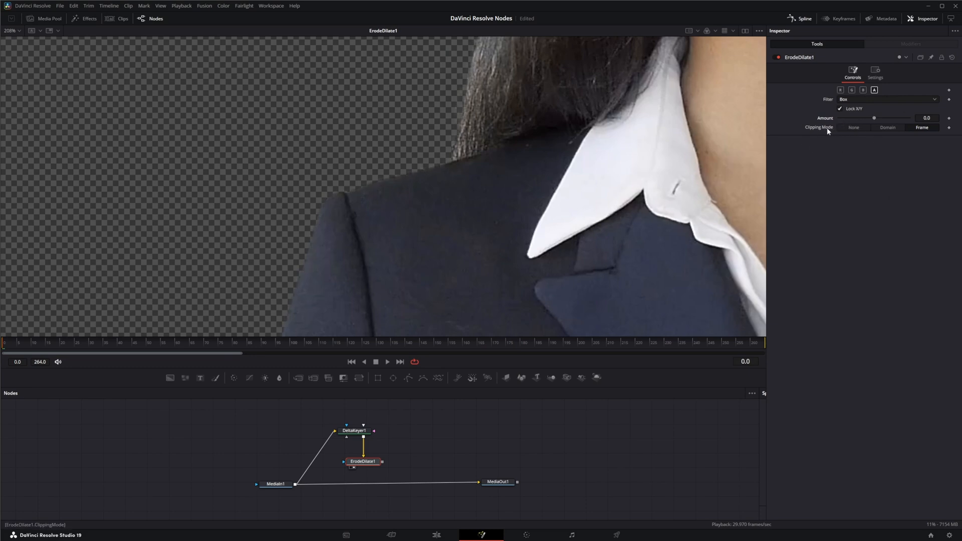
mouse_move(860, 138)
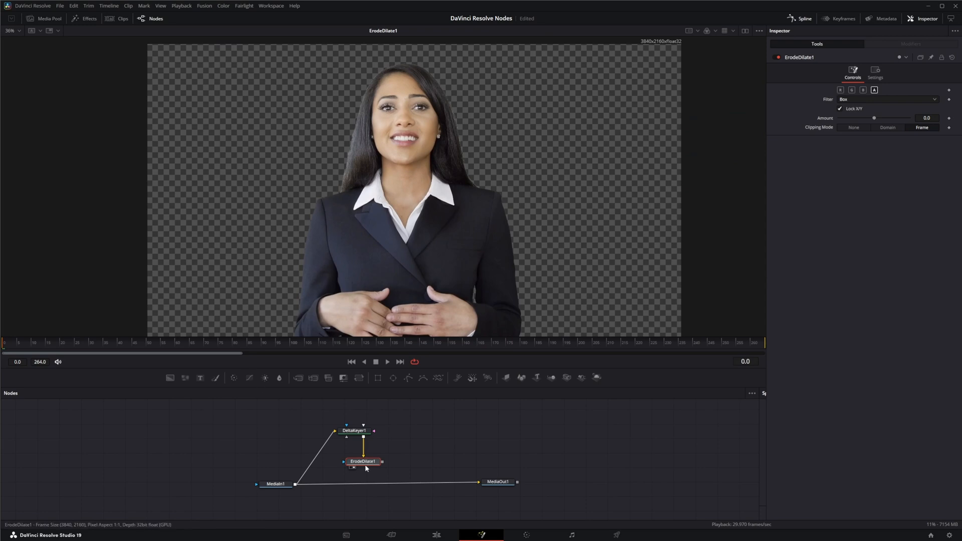
Move ErodeDilate1 to the right of DeltaKeyer1 and load the Delta Keyer in the Inspector
left_click_drag(363, 461, 416, 430)
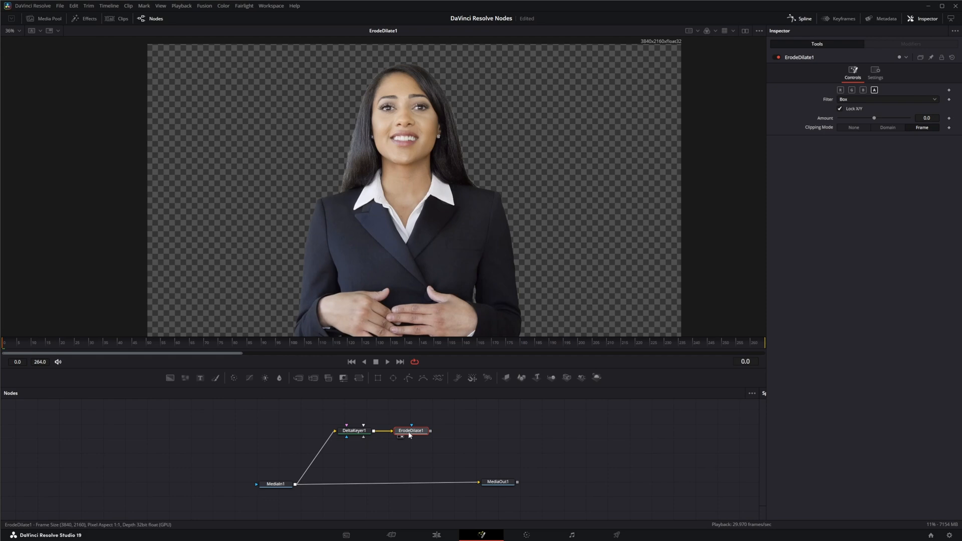
left_click_drag(411, 430, 436, 430)
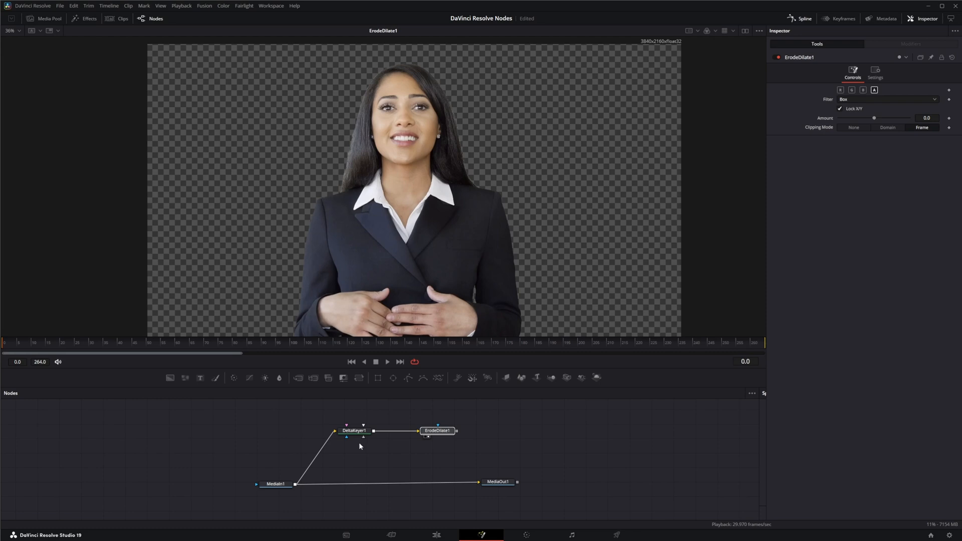
left_click(354, 431)
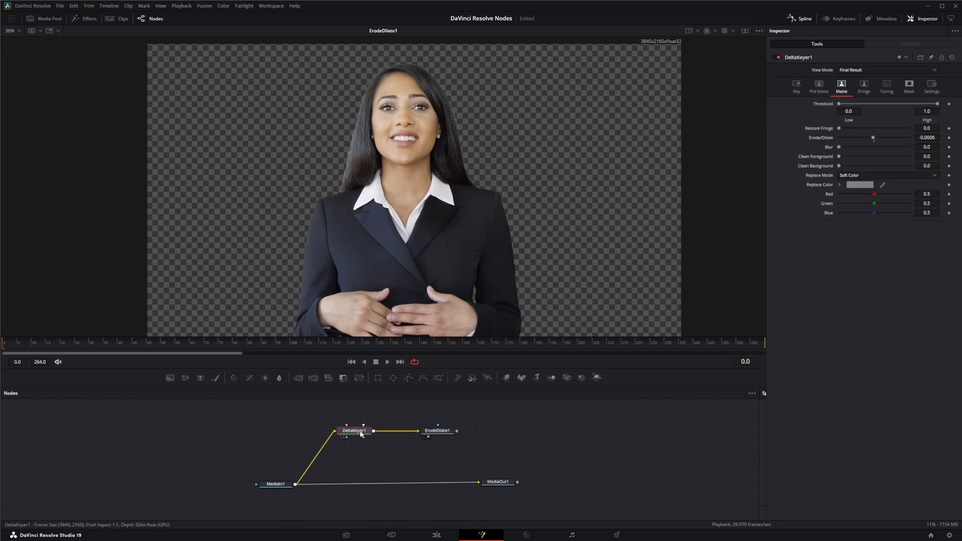
left_click(354, 430)
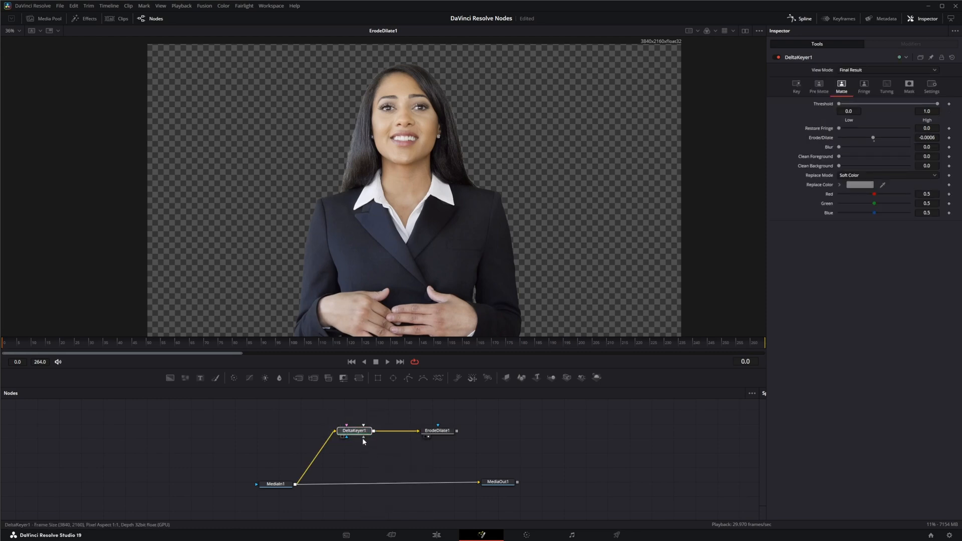
mouse_move(363, 431)
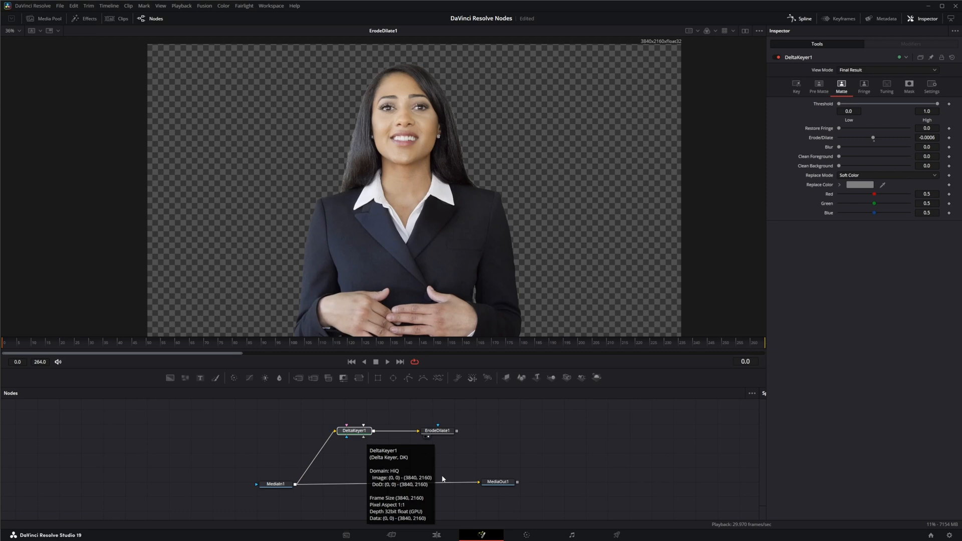
mouse_move(485, 448)
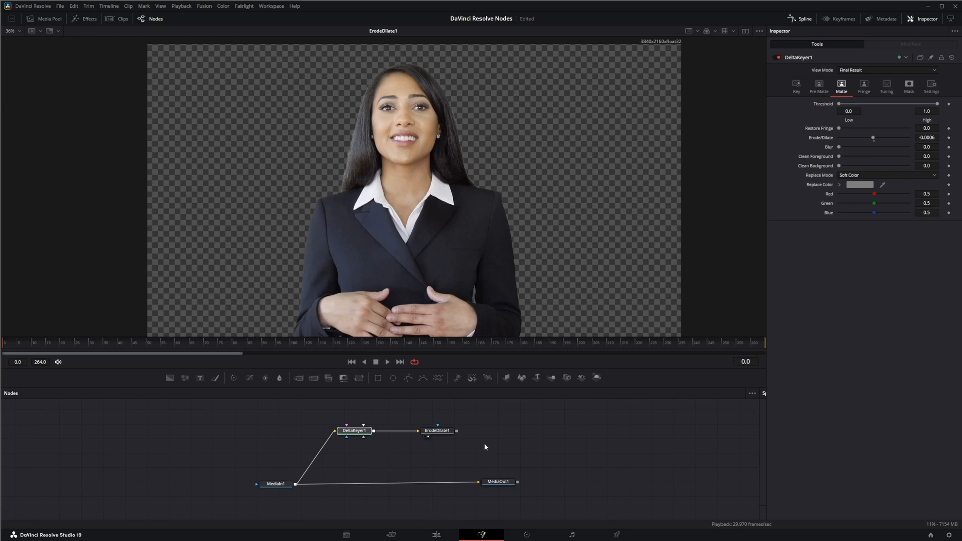